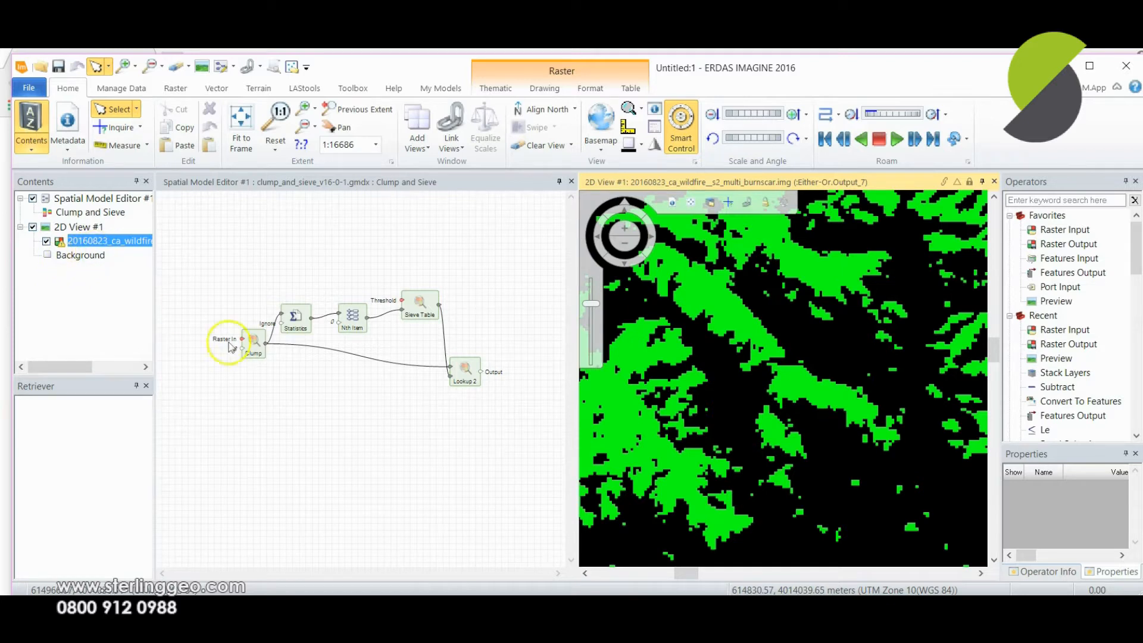
mouse_move(419, 441)
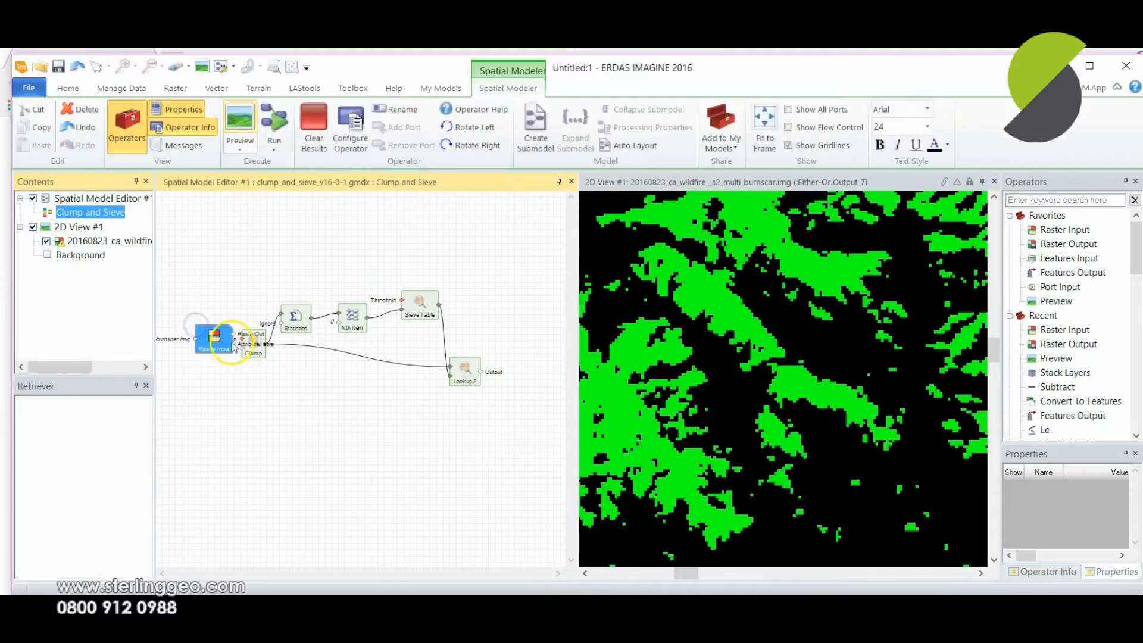
Step: Select the Clump operator to confirm Neighbors = 8 for the burn scar Raster Input
click(188, 345)
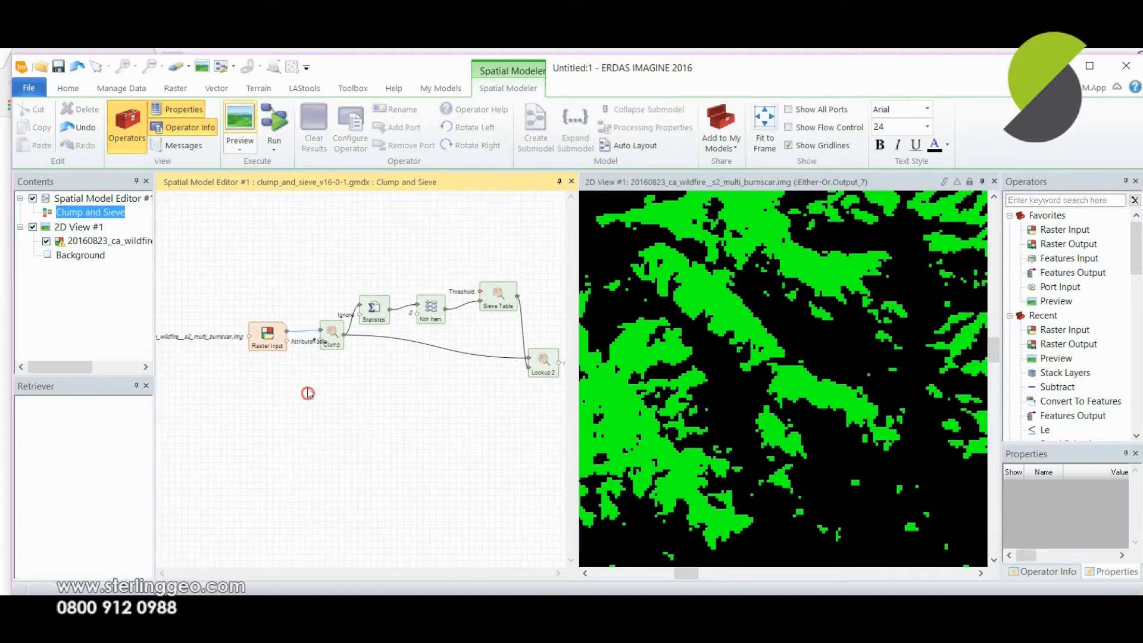
mouse_move(456, 420)
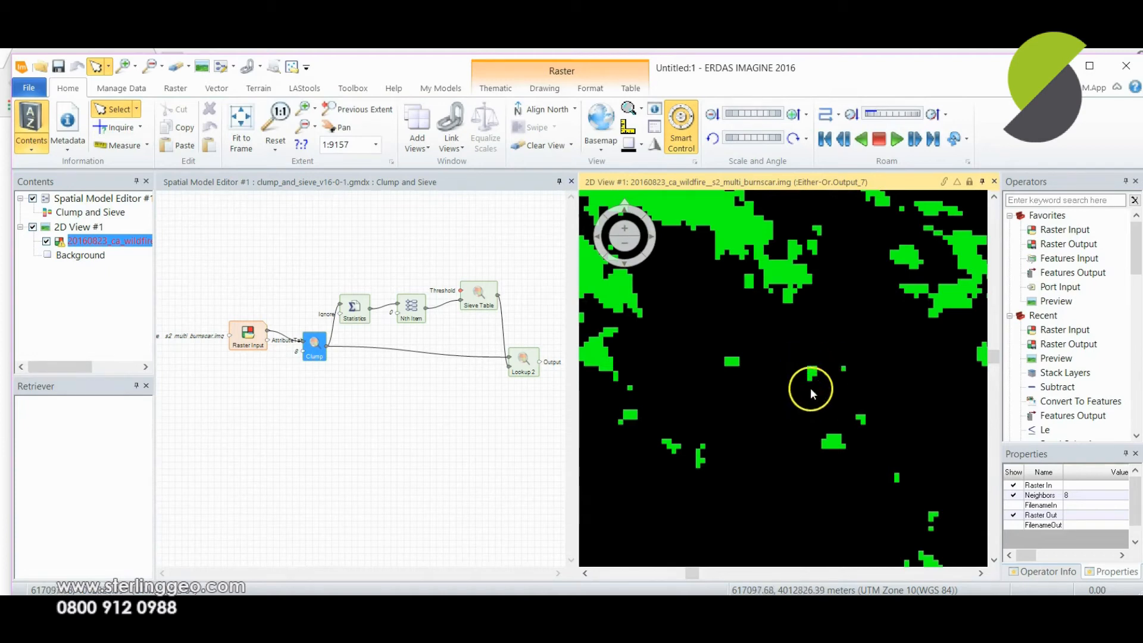
mouse_move(843, 460)
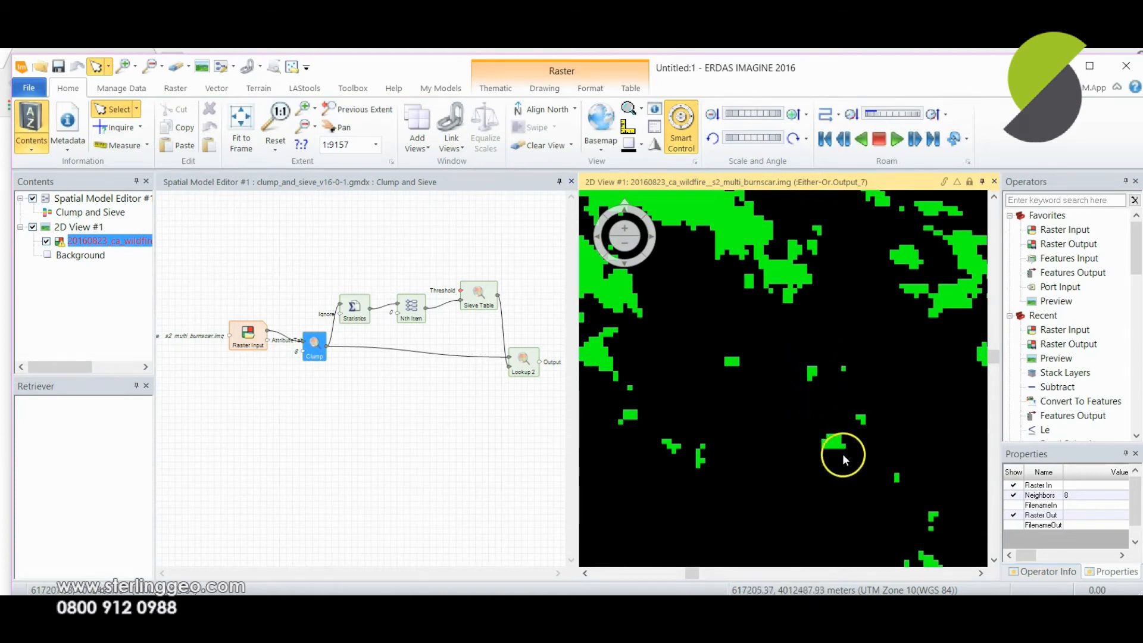
Step: Set the Sieve Table operator's Threshold parameter to 30
click(479, 294)
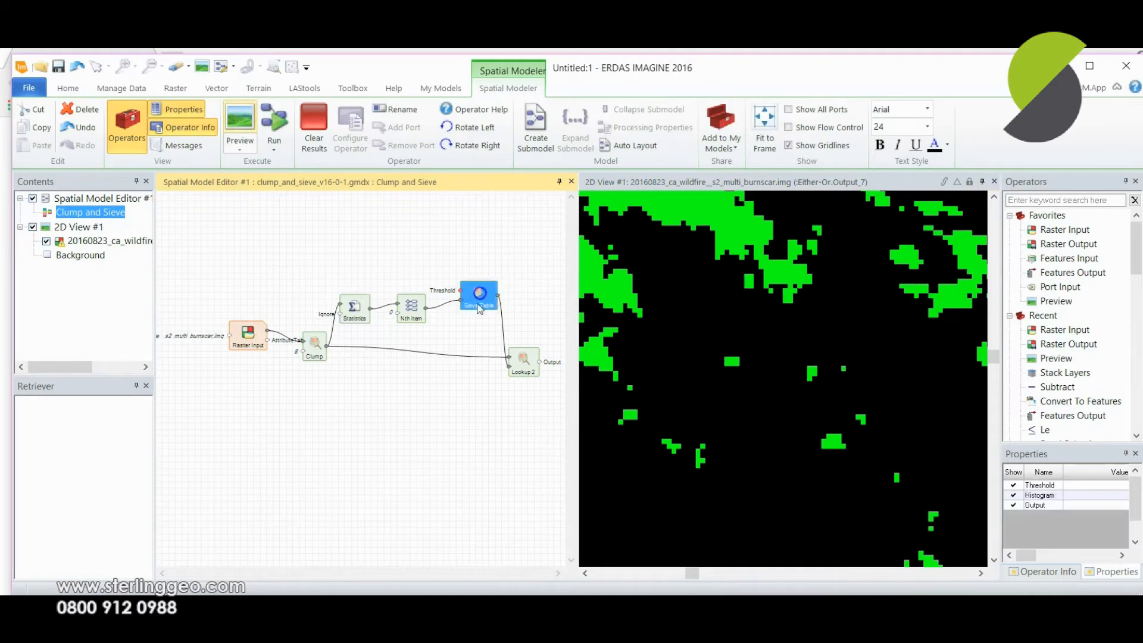
mouse_move(470, 449)
text(30)
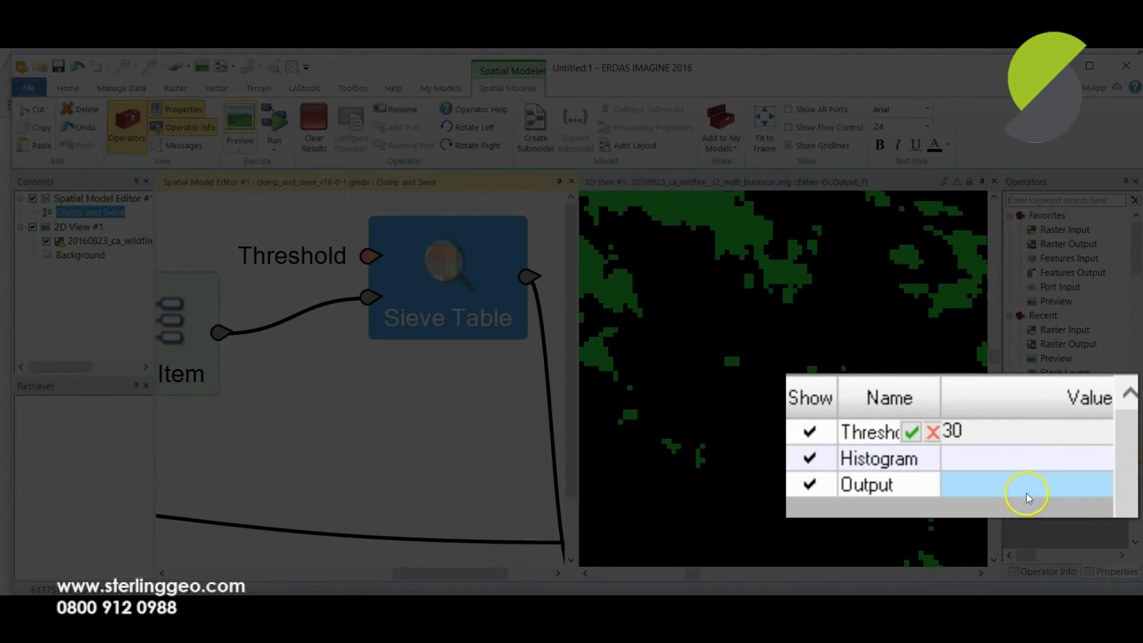
click(969, 431)
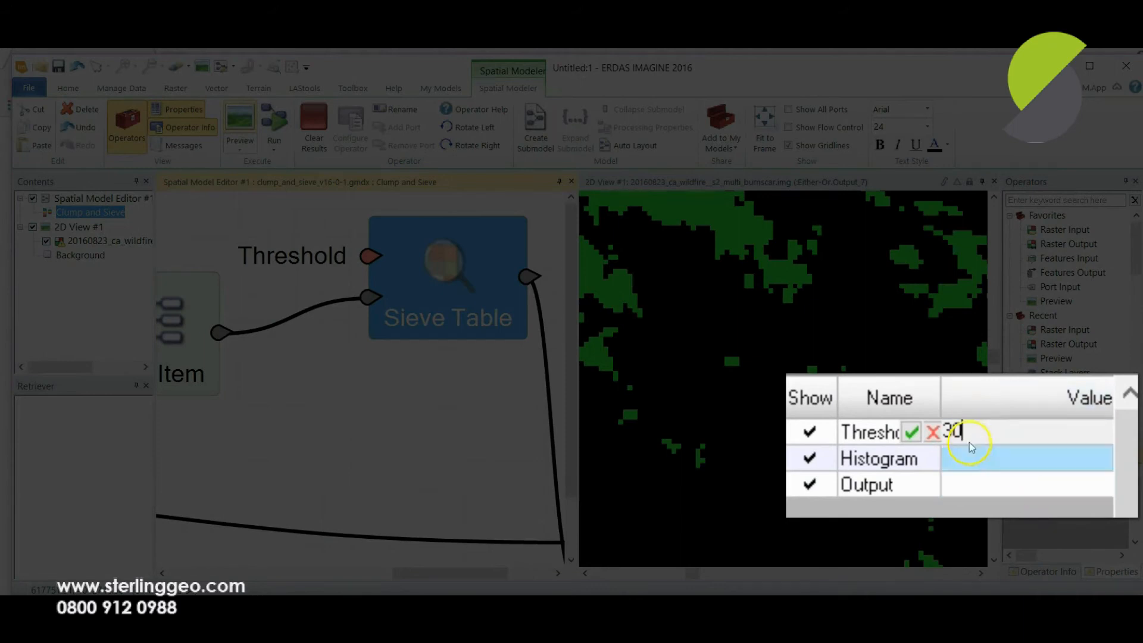